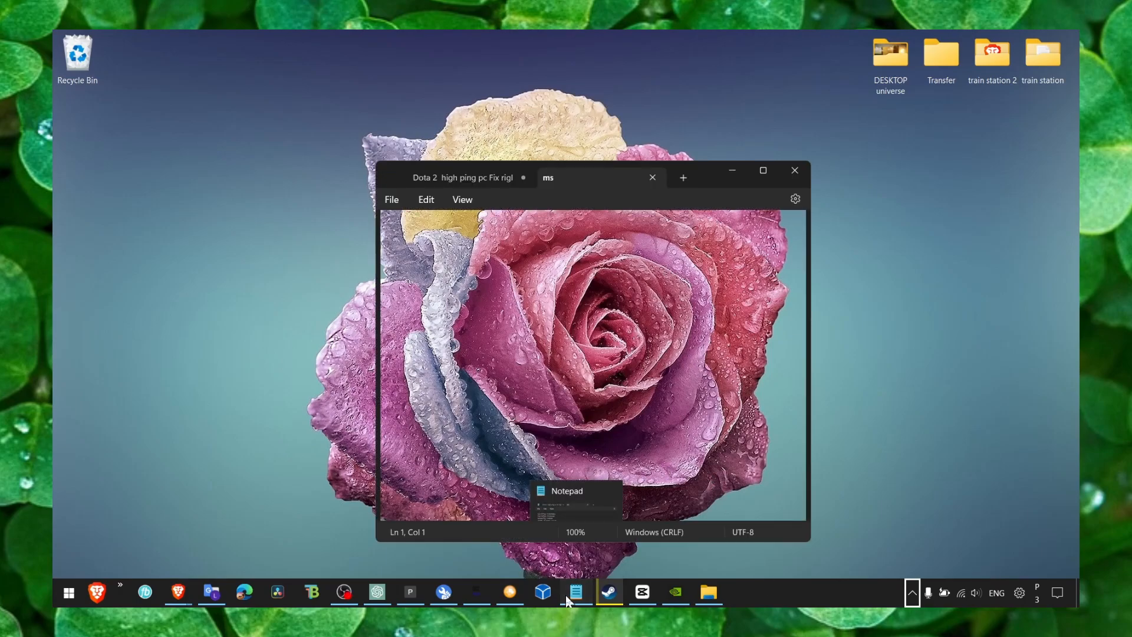
Review the Dota 2 high ping tutorial title note in Notepad, then minimize it.
click(469, 178)
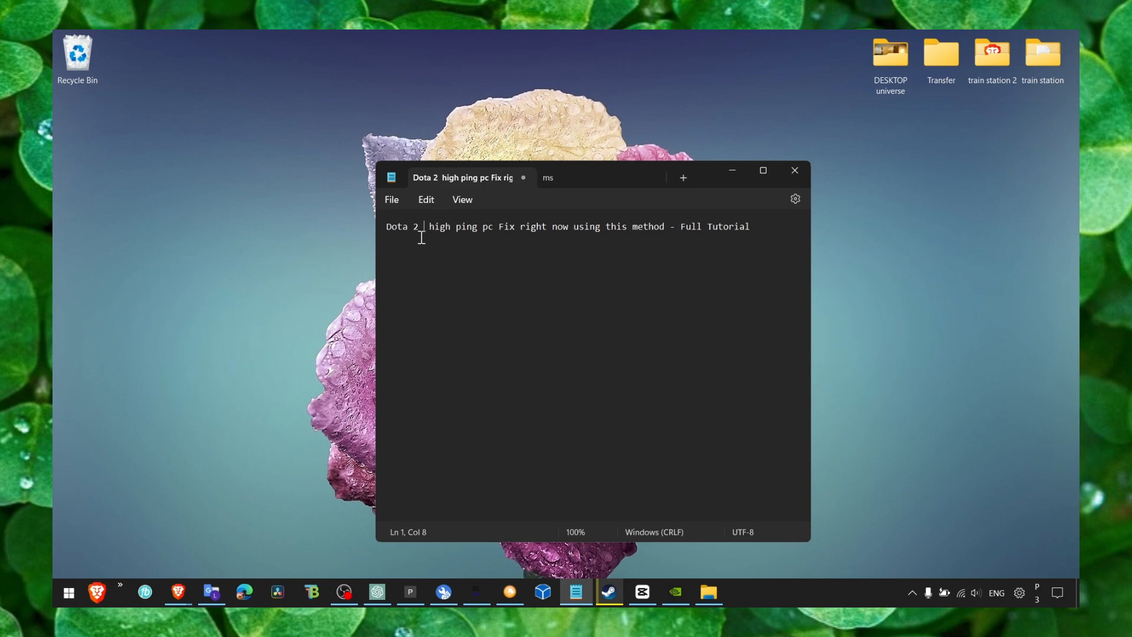
mouse_move(562, 211)
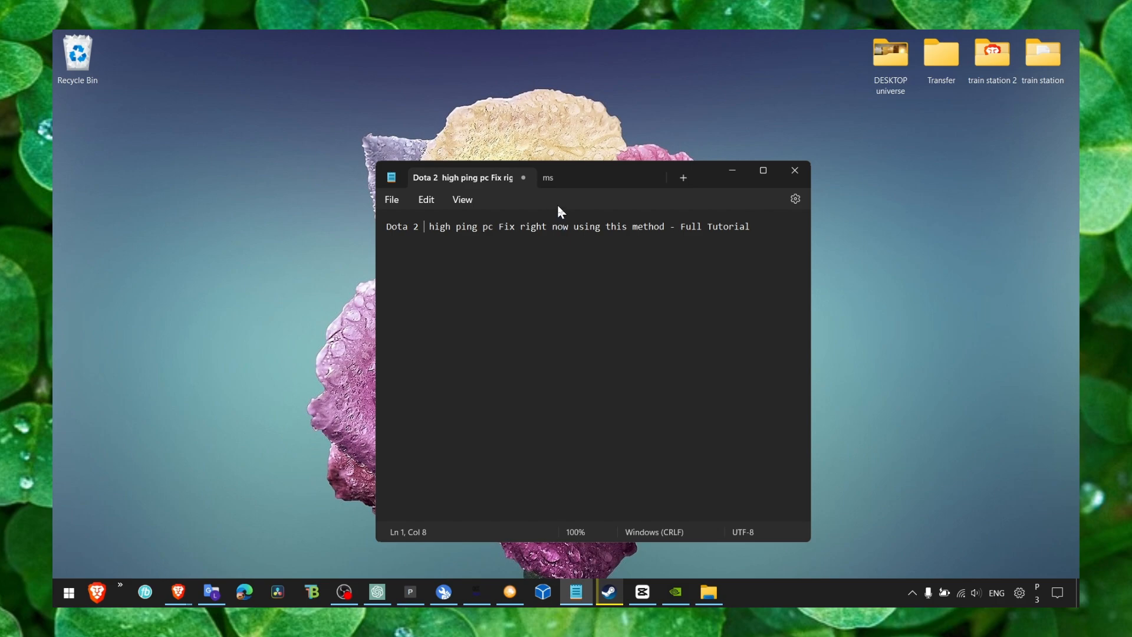
mouse_move(525, 222)
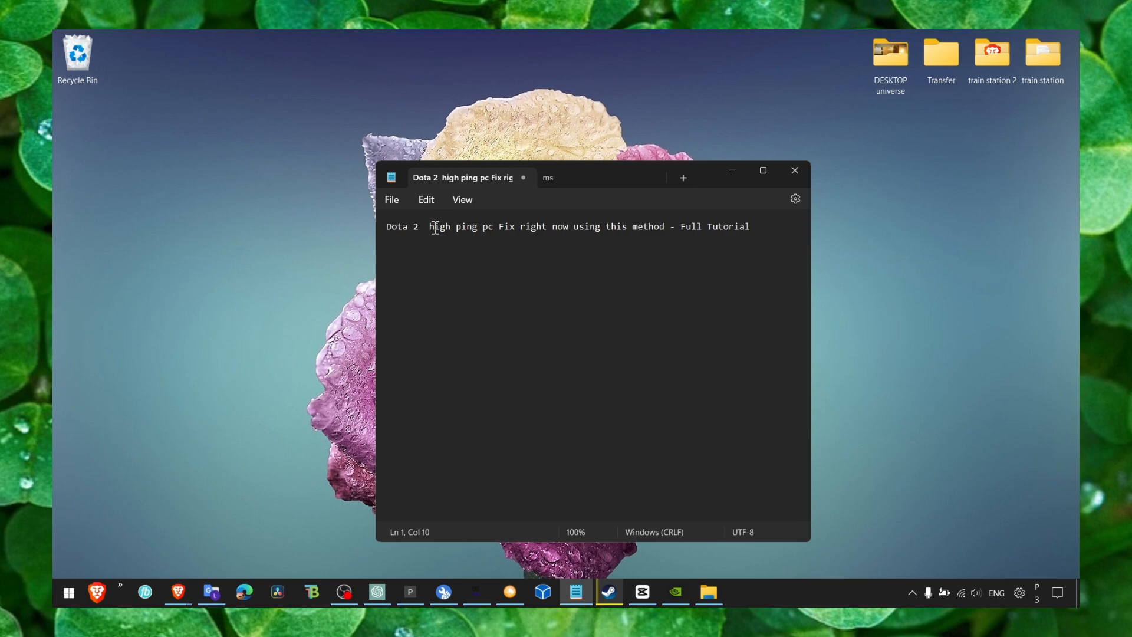
text(1)
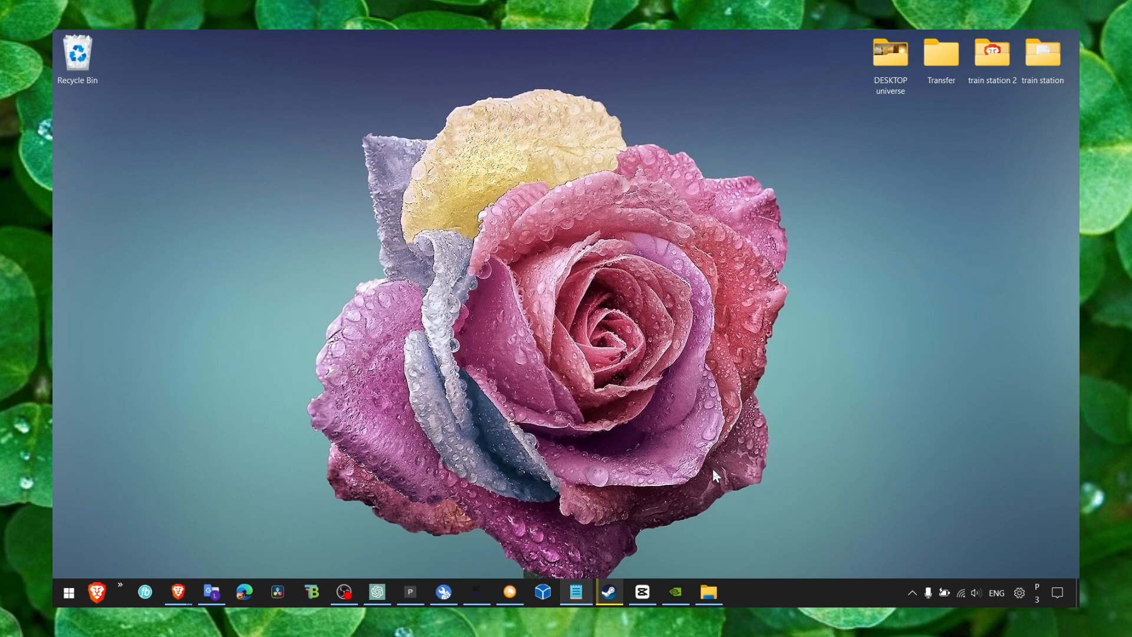
mouse_move(599, 498)
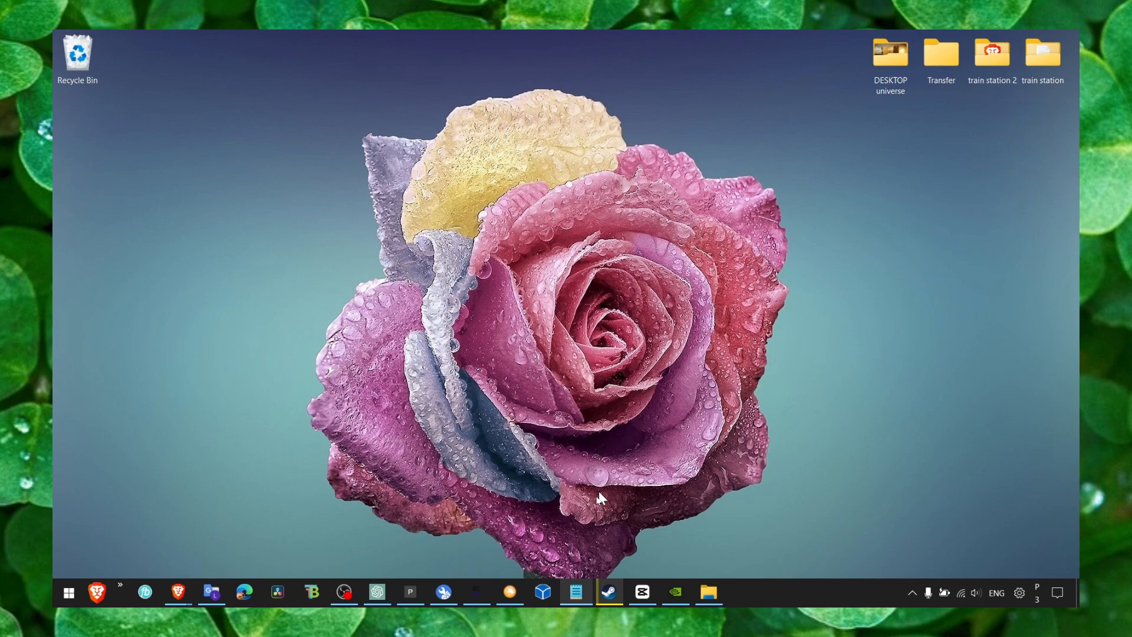
Search Start for cmd and run Command Prompt as administrator.
text(cmd)
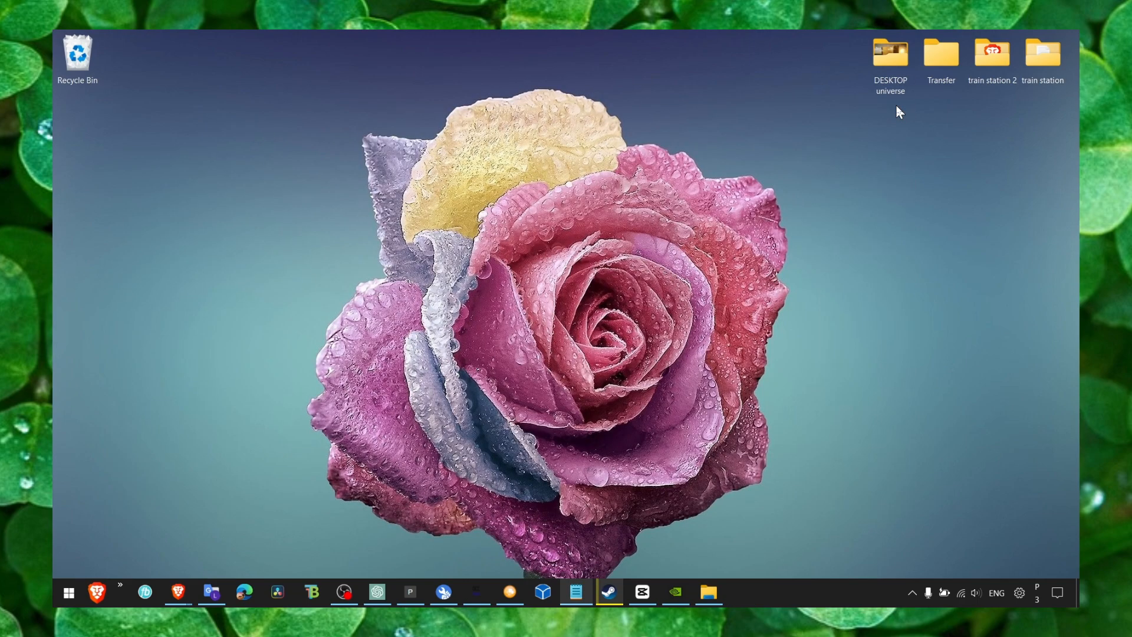
text(cmd)
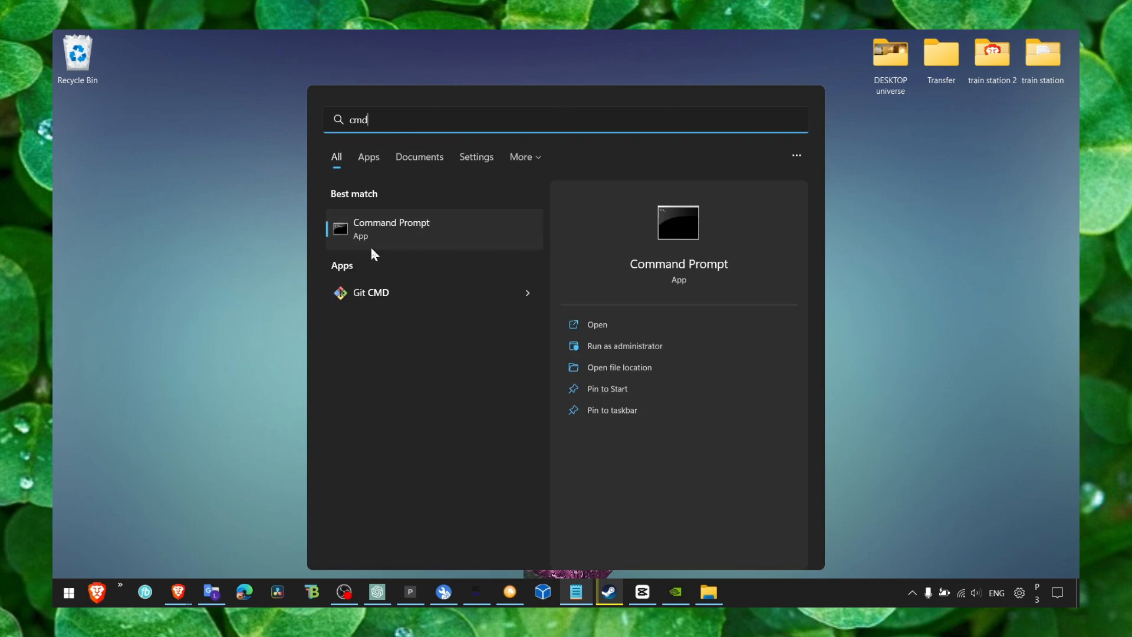
right_click(391, 229)
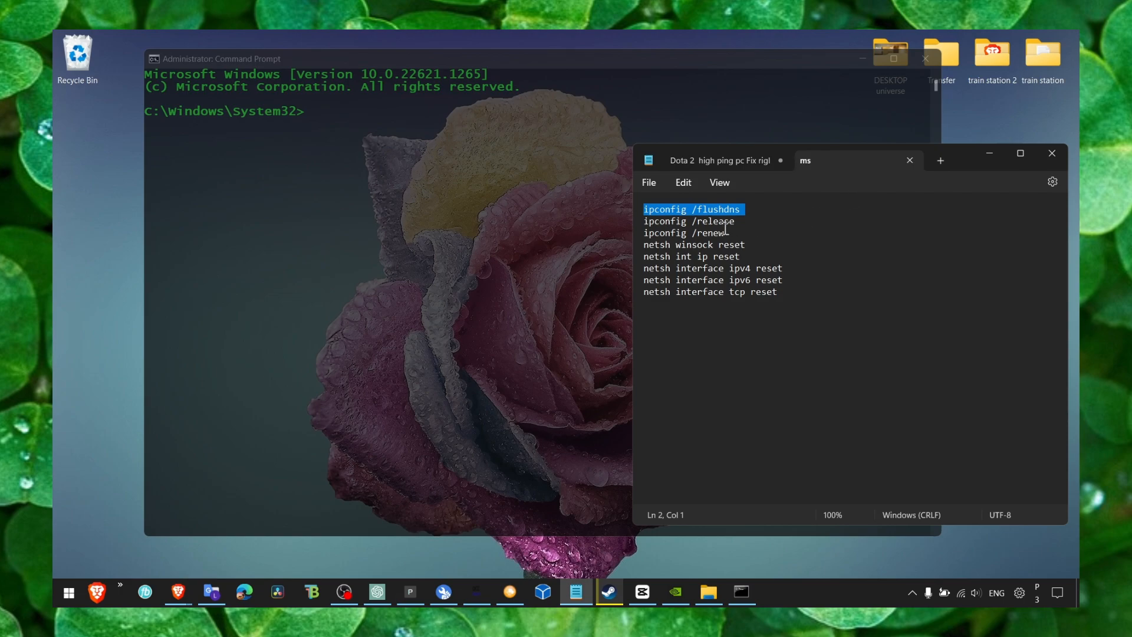
mouse_move(715, 220)
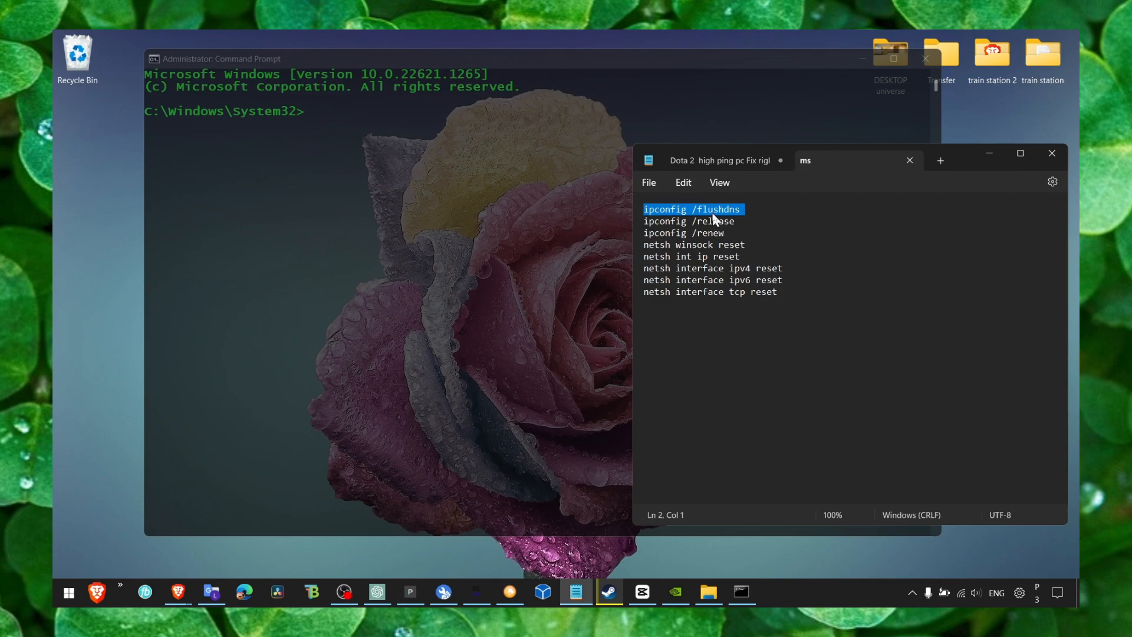
Run the ipconfig flush/release and netsh reset commands in the admin Command Prompt.
click(740, 257)
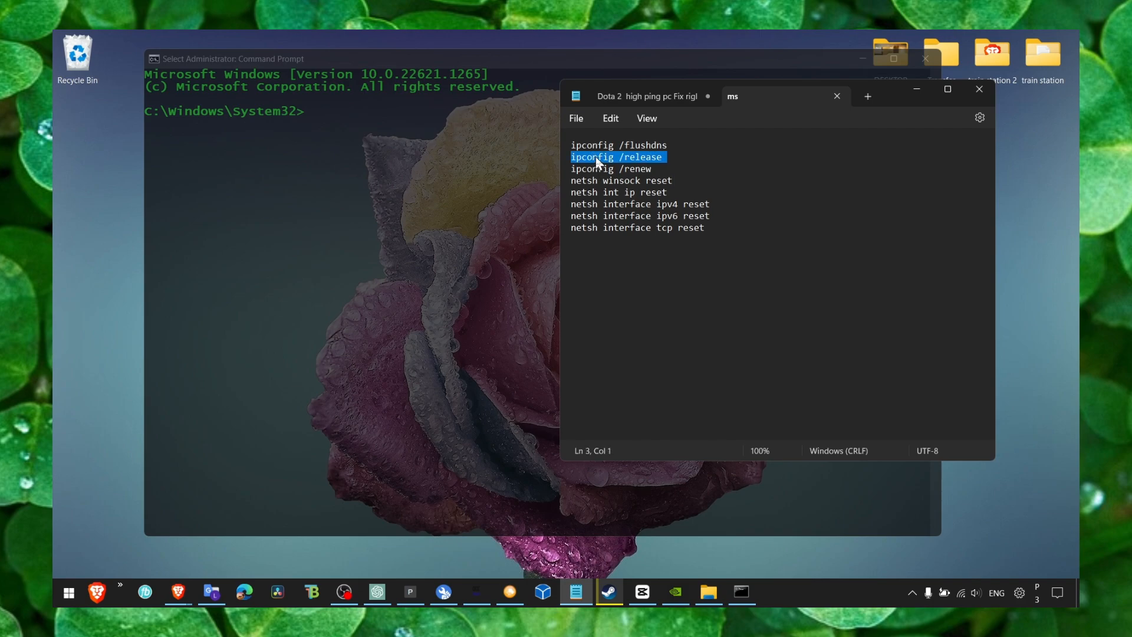
click(606, 193)
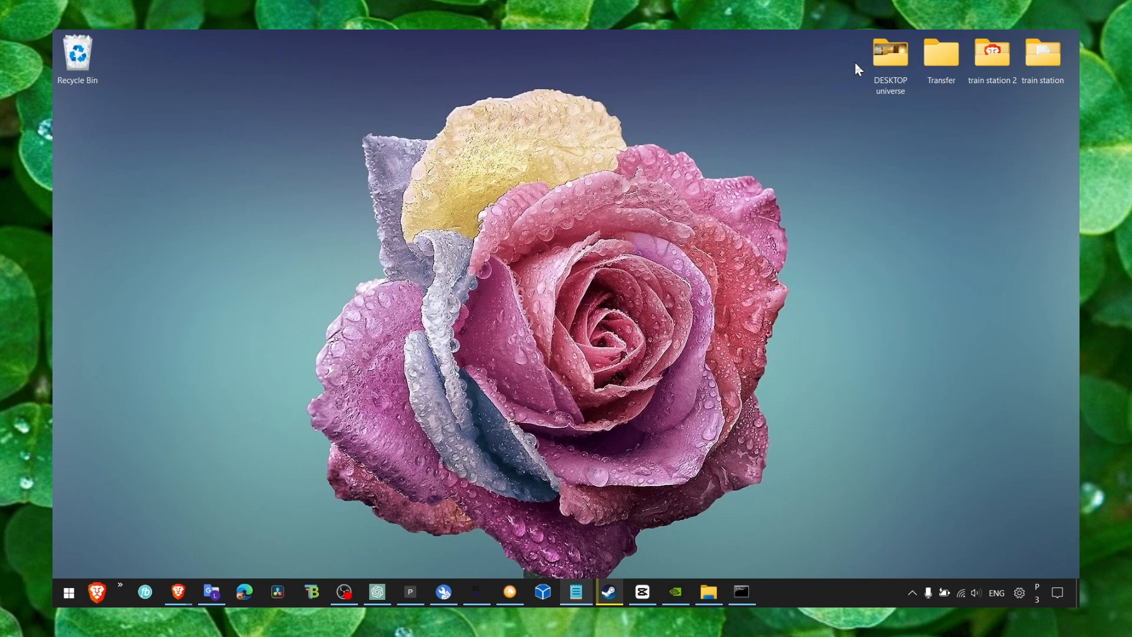
mouse_move(821, 308)
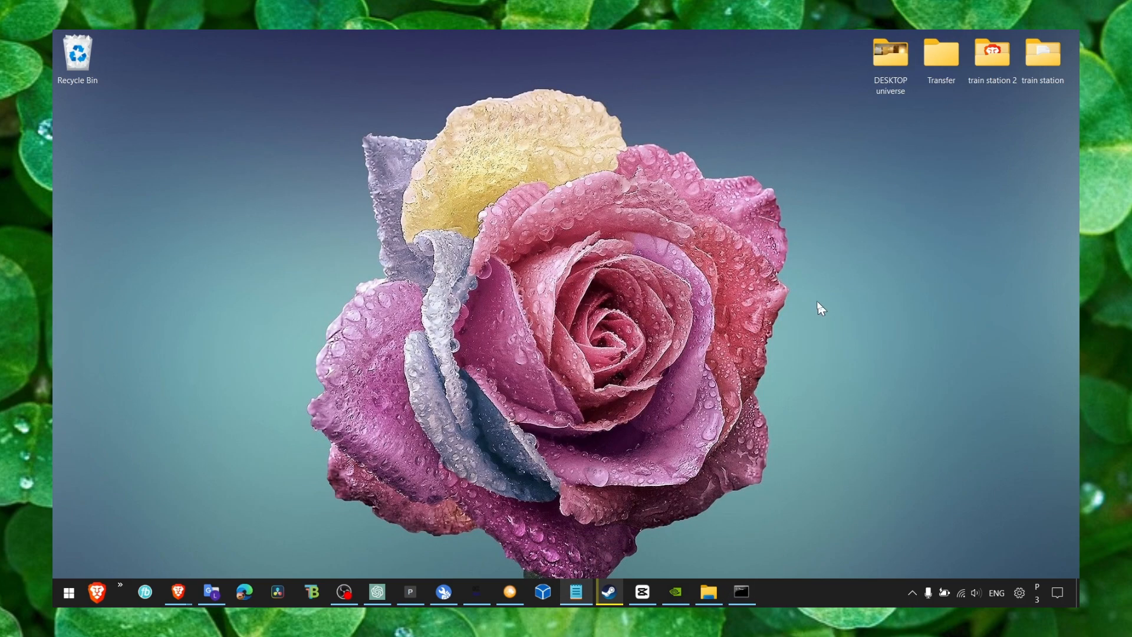
mouse_move(816, 304)
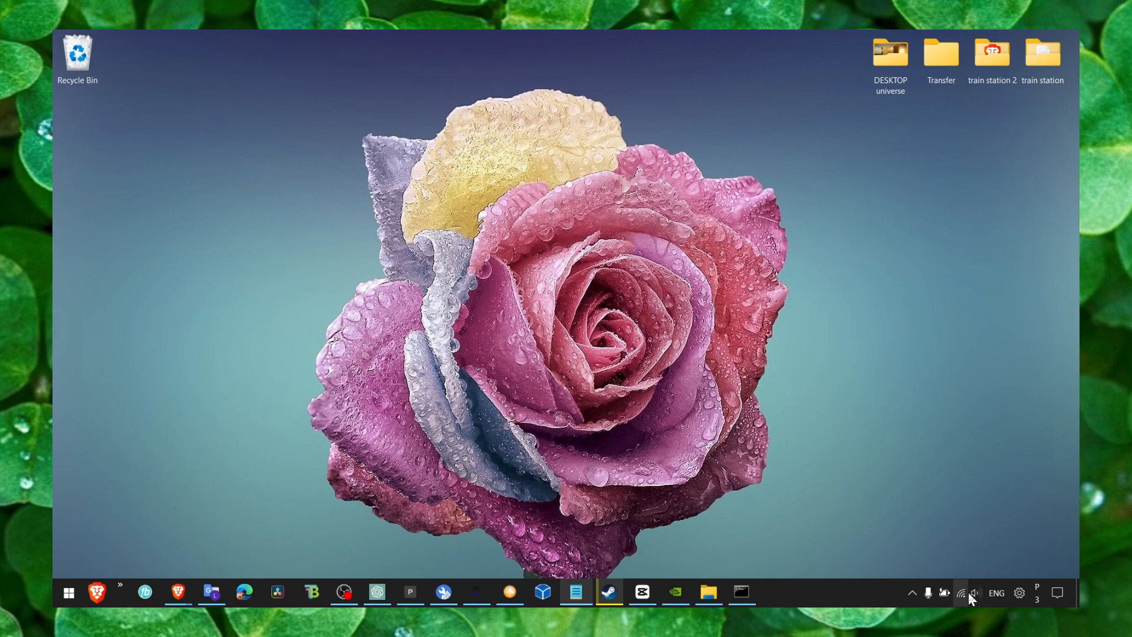
click(962, 592)
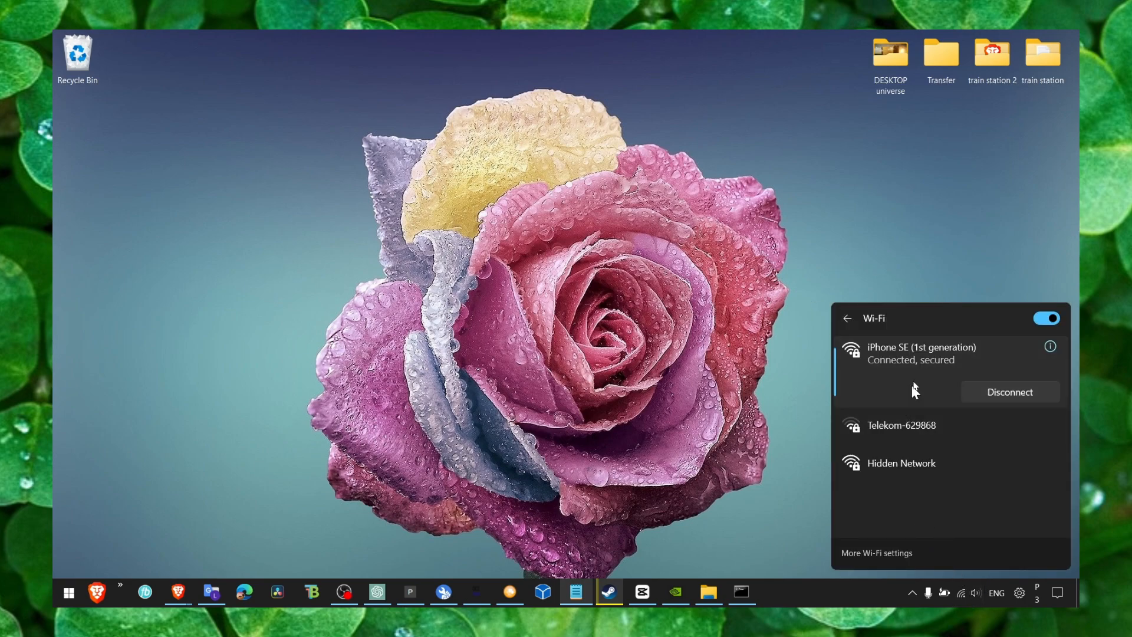
mouse_move(938, 363)
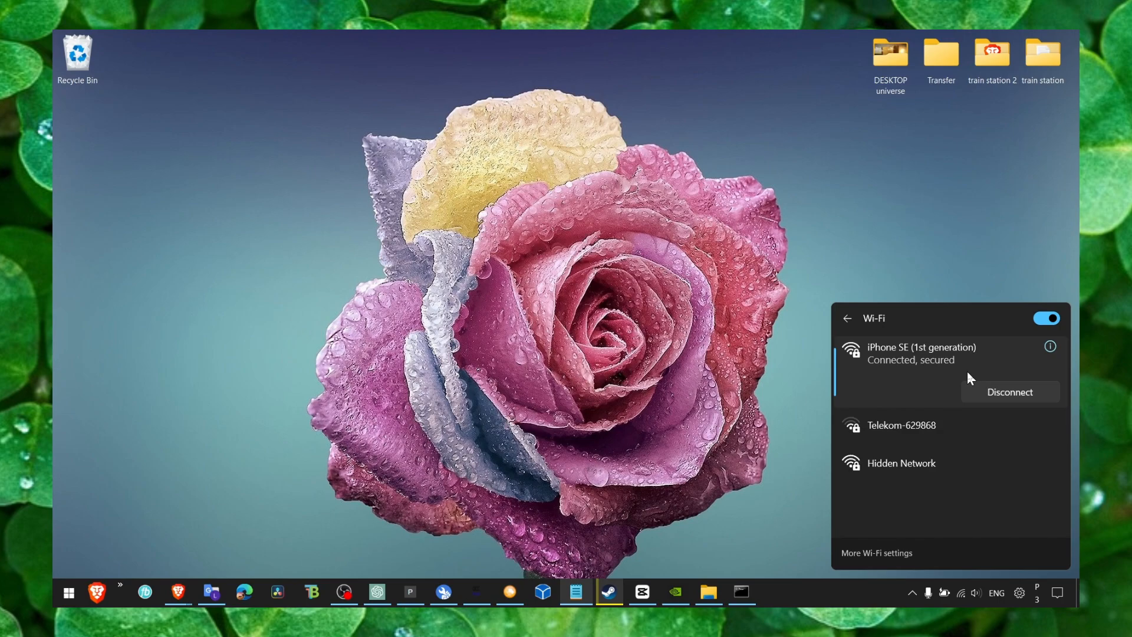
mouse_move(968, 380)
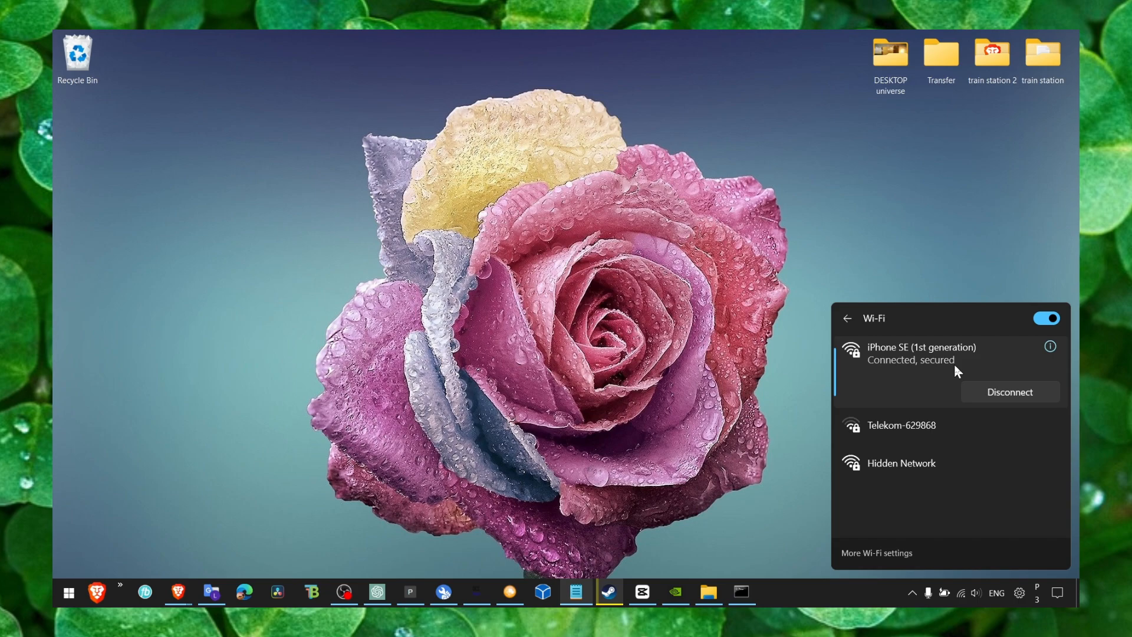
mouse_move(832, 289)
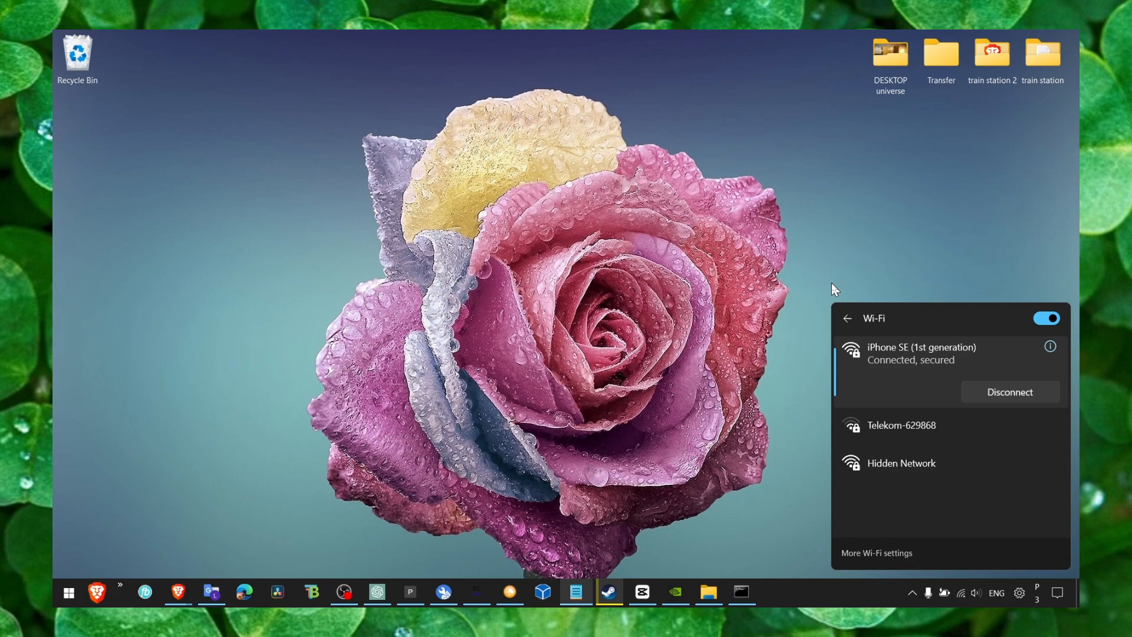
click(747, 318)
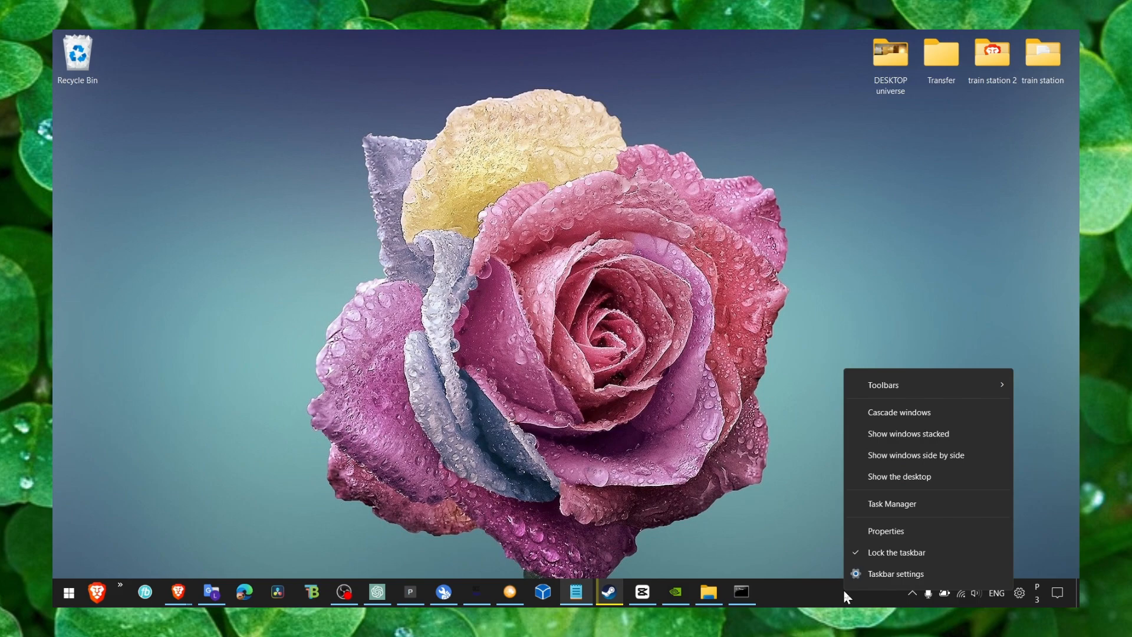
Open More network adapter options from Settings' Advanced network settings.
click(895, 573)
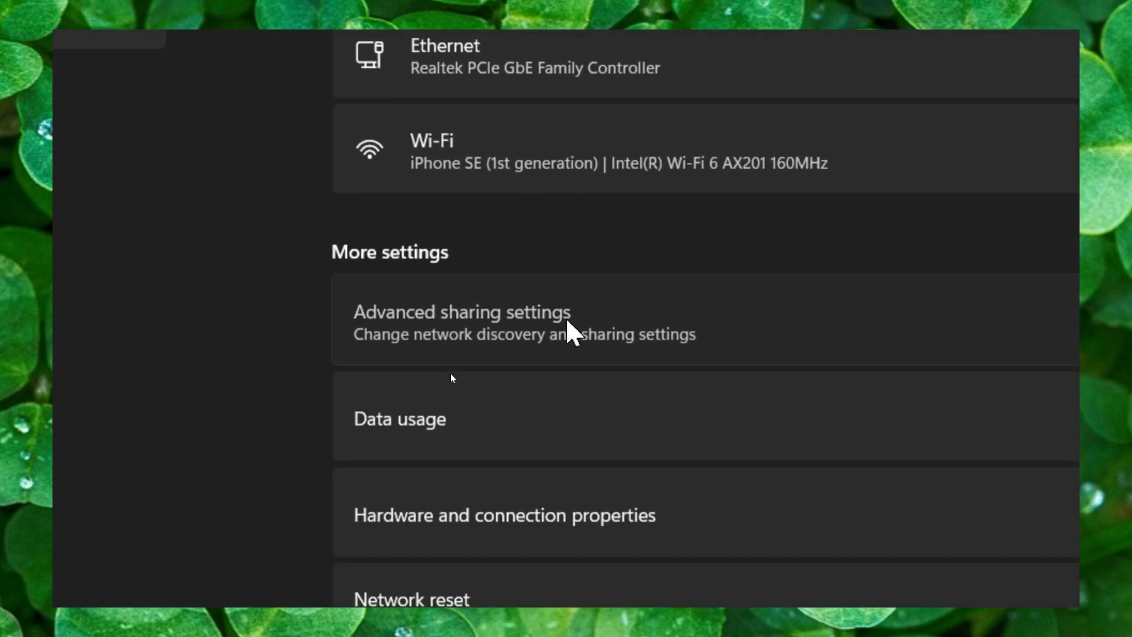
click(461, 312)
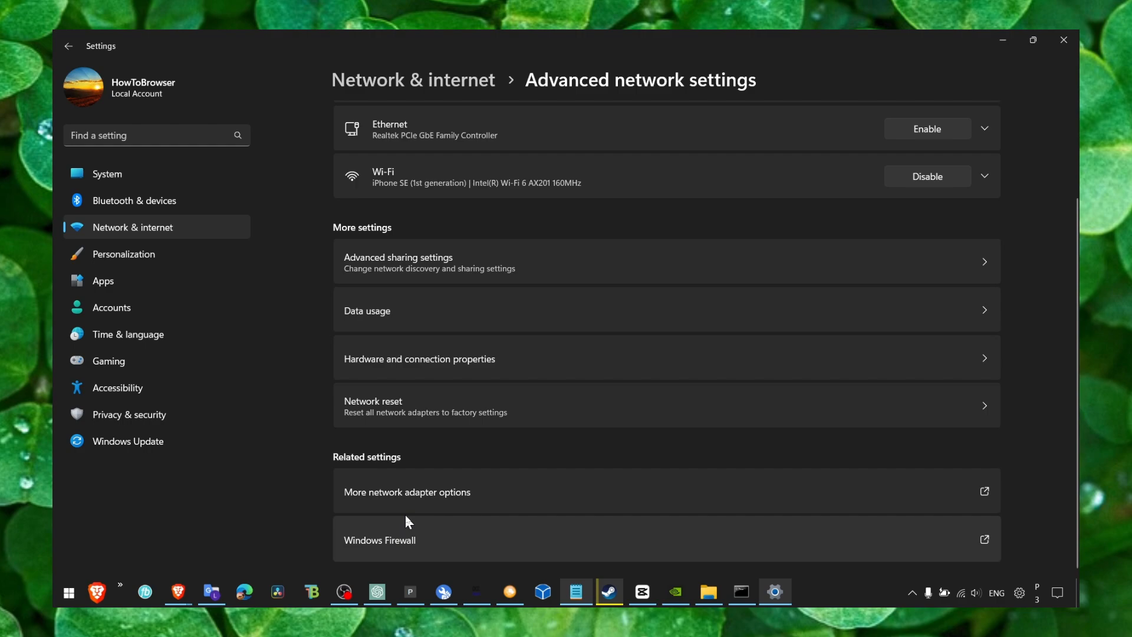
click(406, 491)
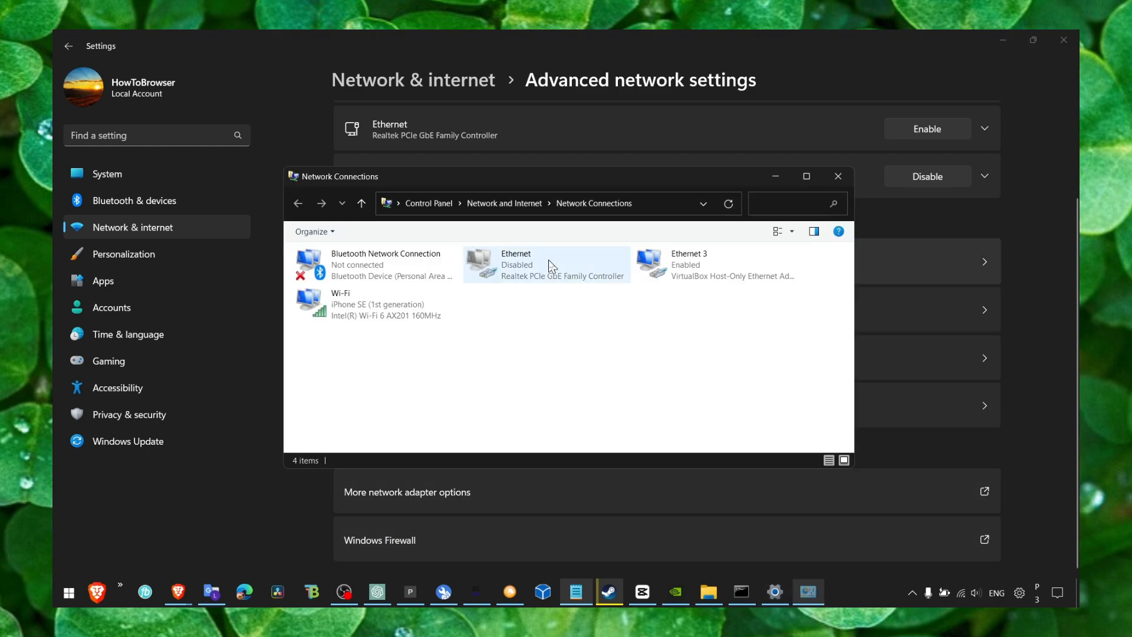
Keep TCP/IPv4 on and IPv6 off in the Wi-Fi adapter properties, then confirm.
right_click(340, 303)
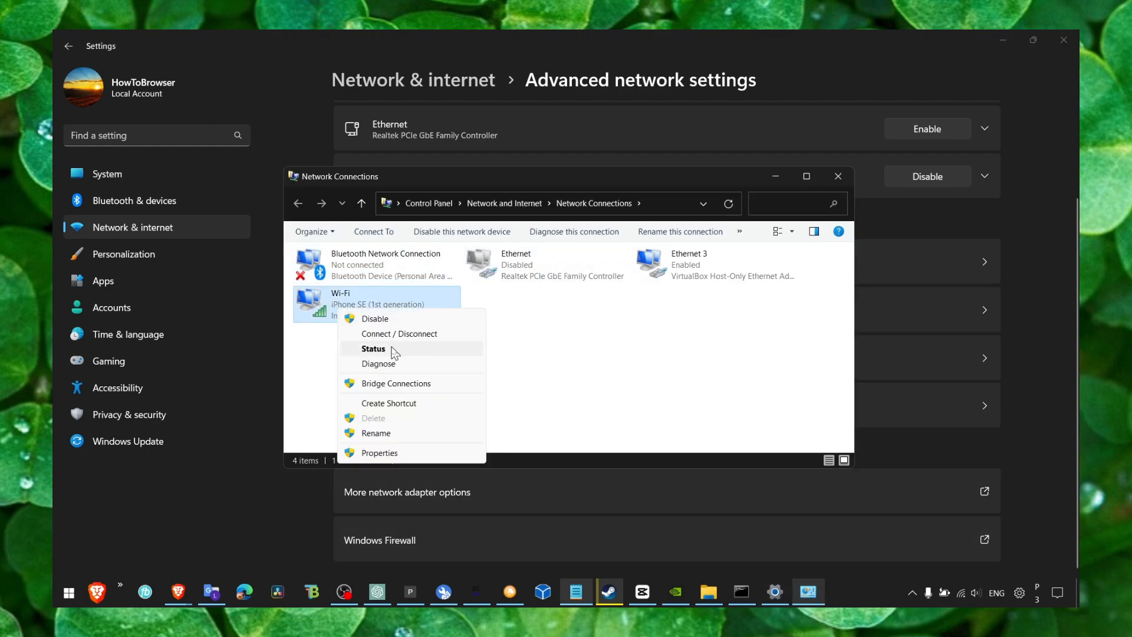
click(378, 453)
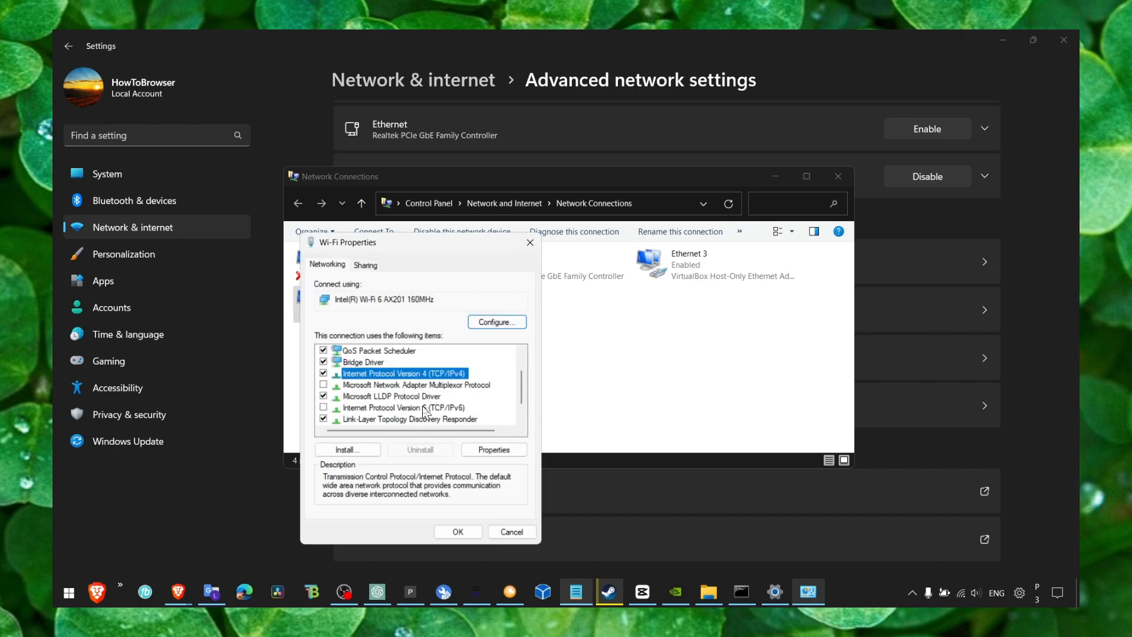
scroll(down, 3)
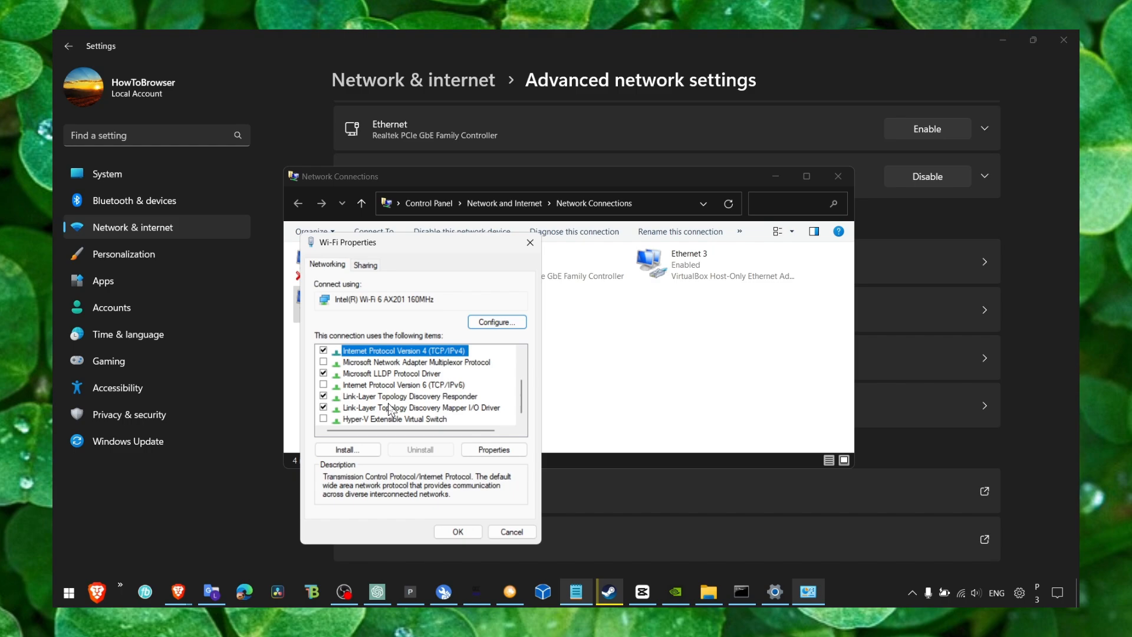
click(405, 385)
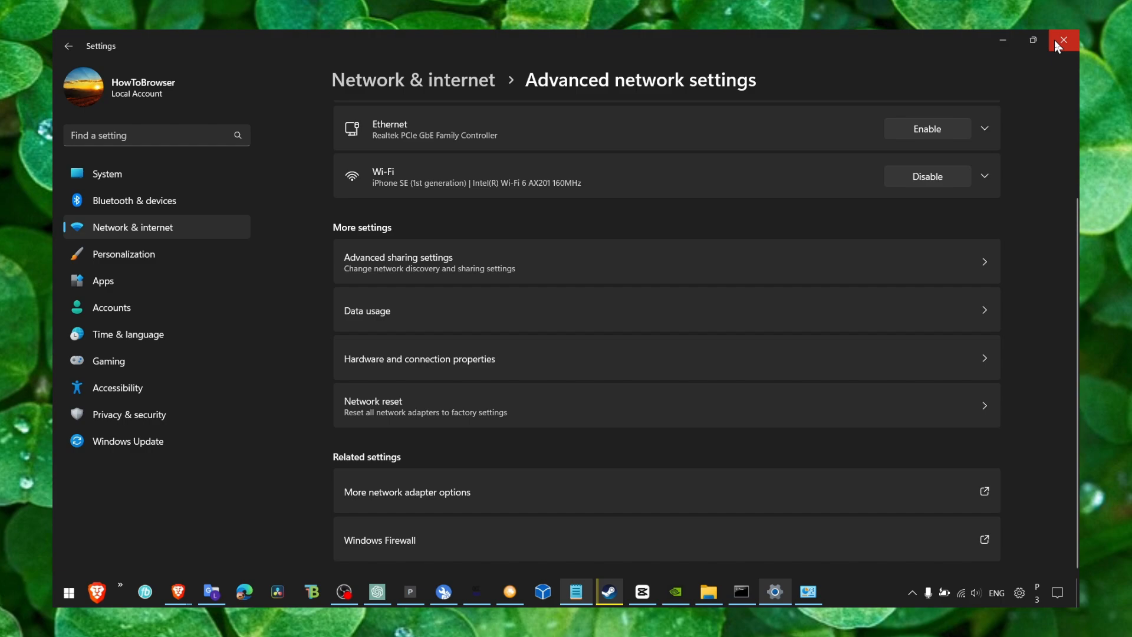
Close the Settings window showing Advanced network settings.
click(1062, 40)
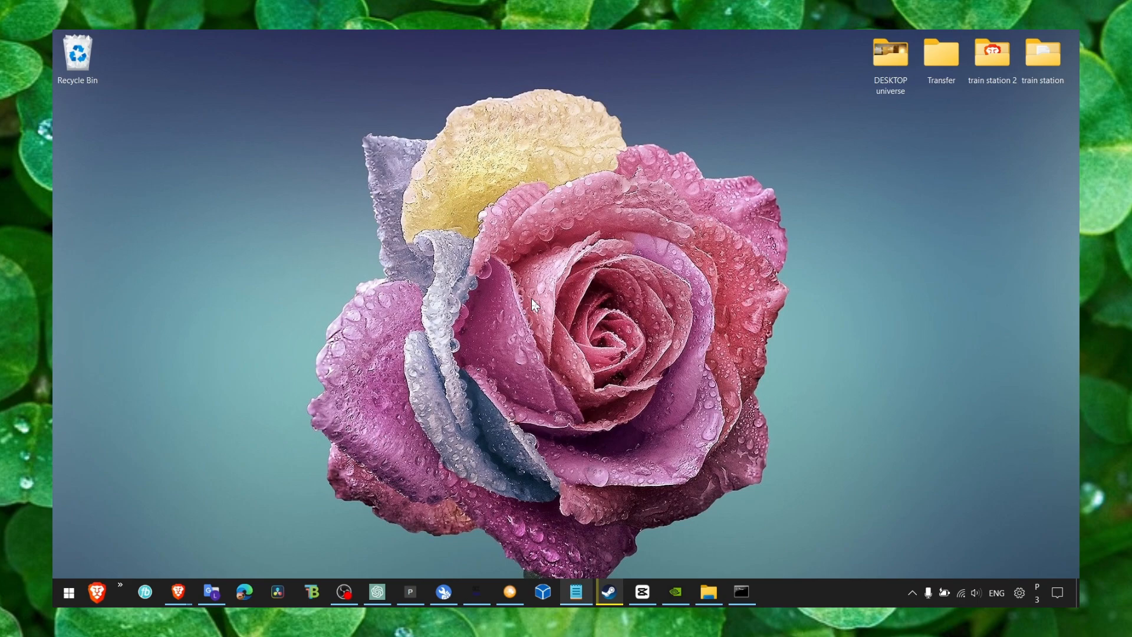
mouse_move(570, 422)
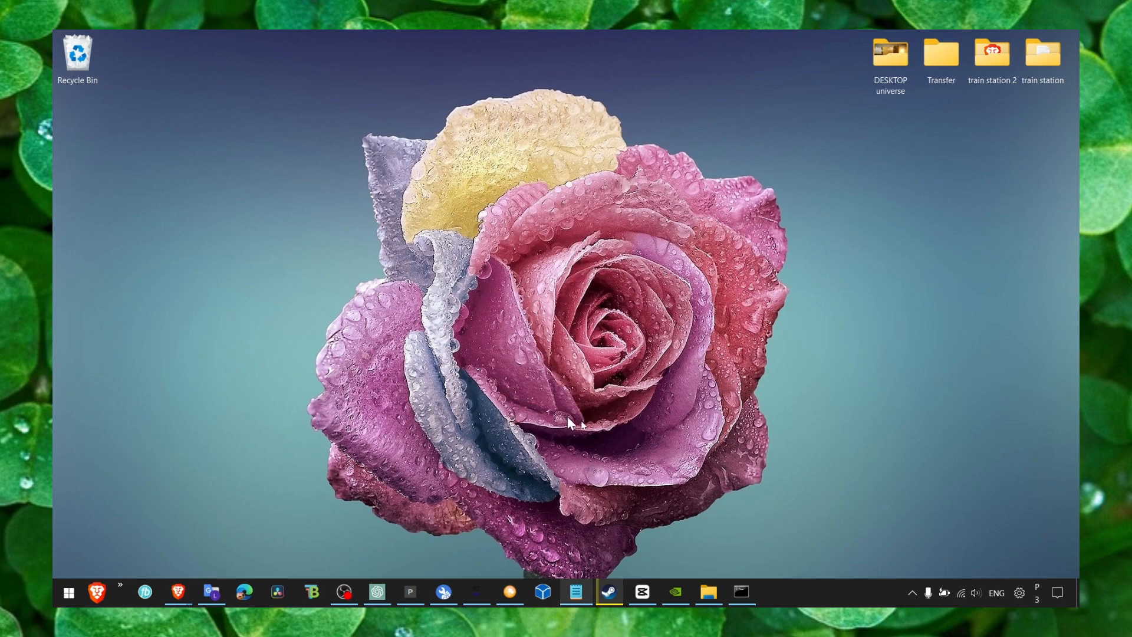